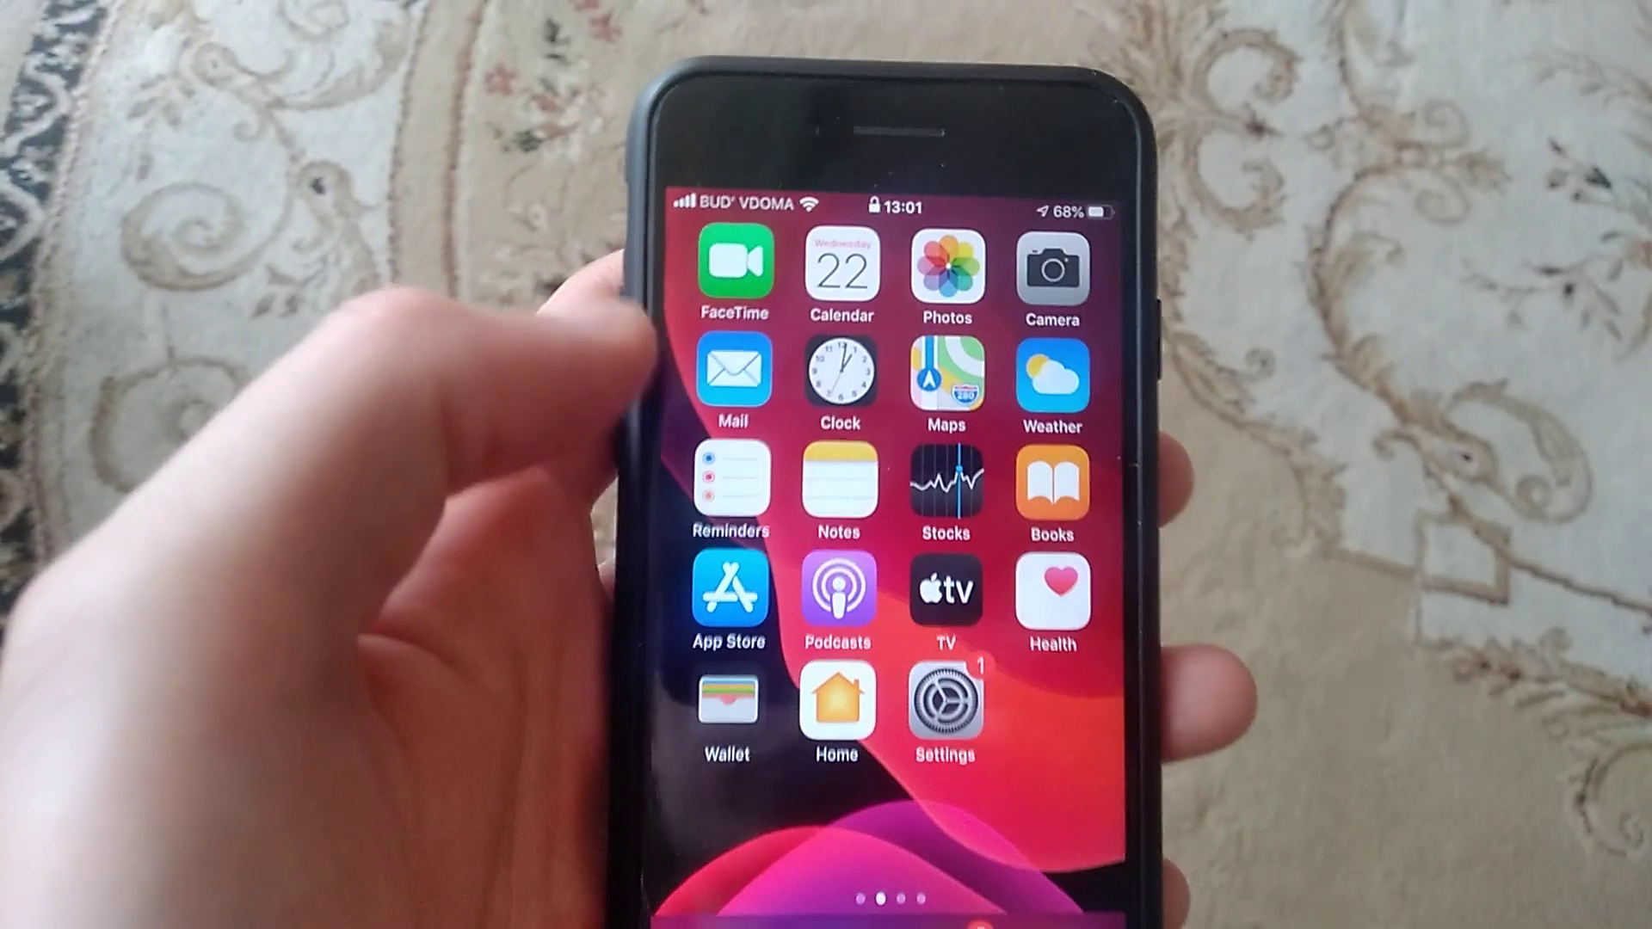
# Launch Settings from the home screen and scroll down to the Privacy entry
pyautogui.click(943, 705)
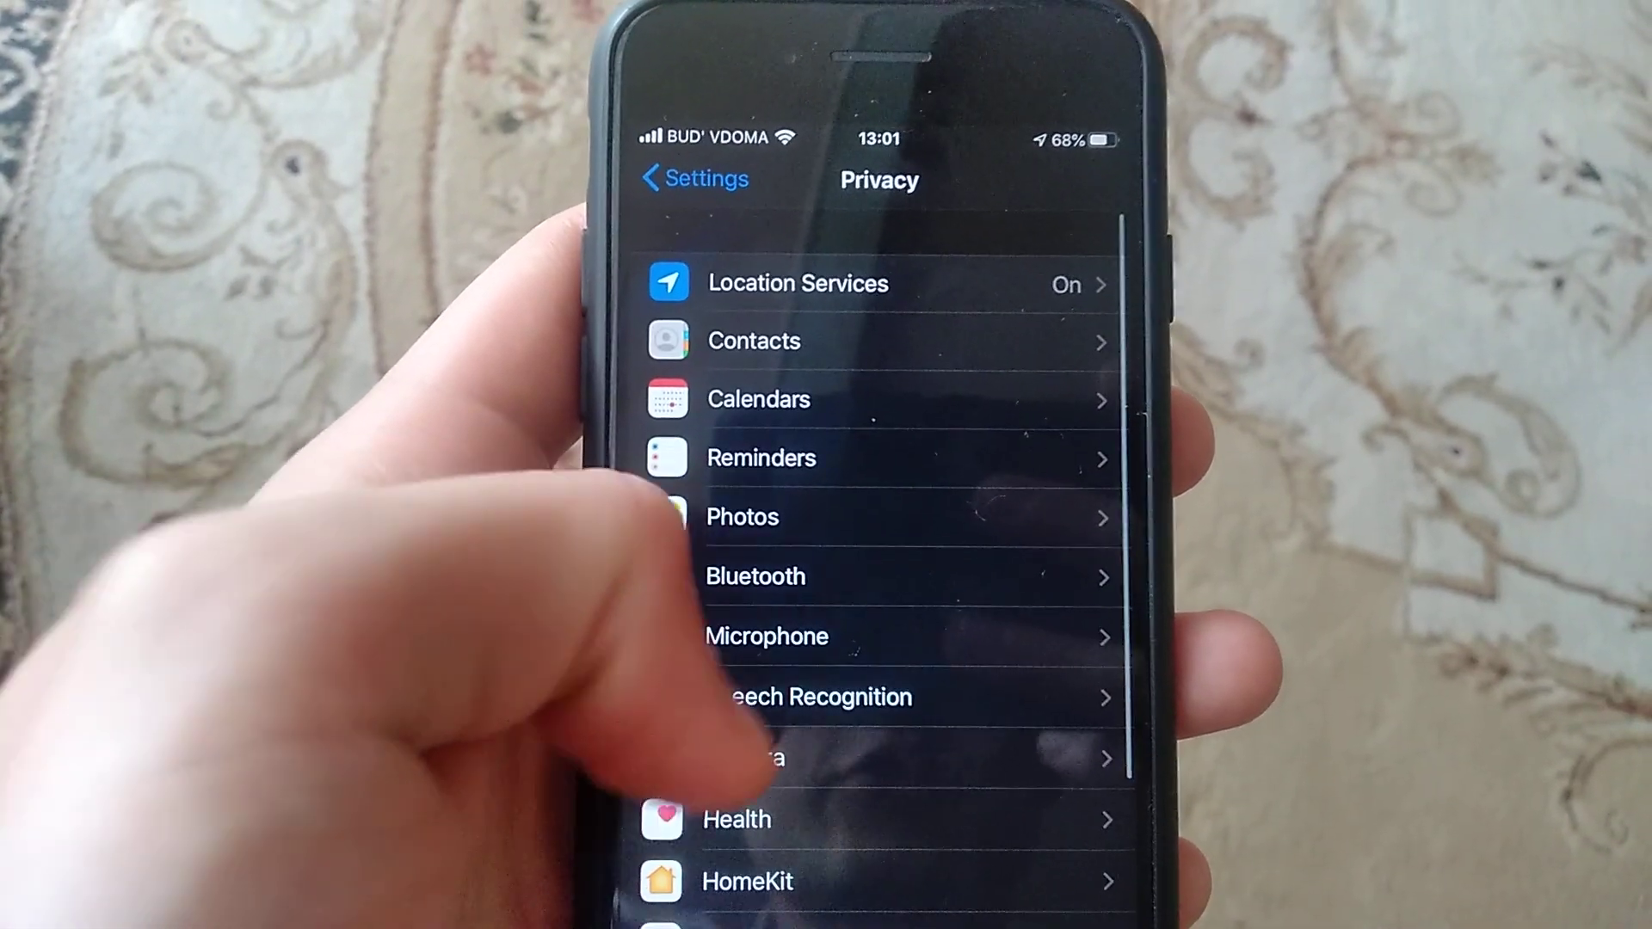
pyautogui.scroll(-3)
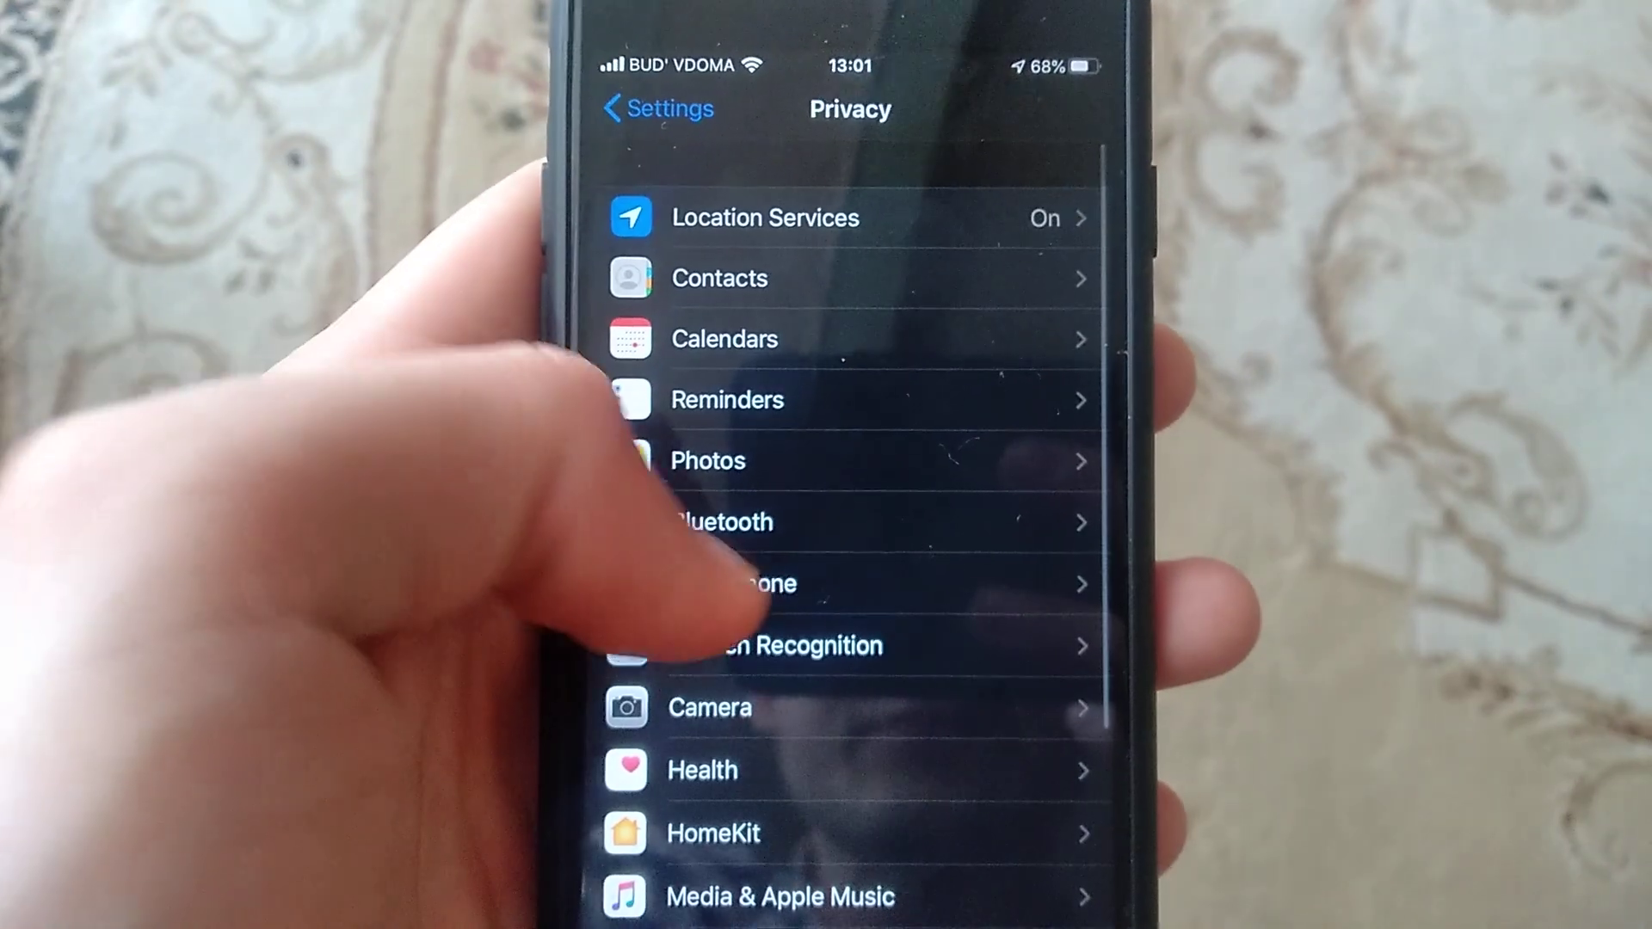
# Review the Microphone permission list, then go back to the main Settings list
pyautogui.click(743, 583)
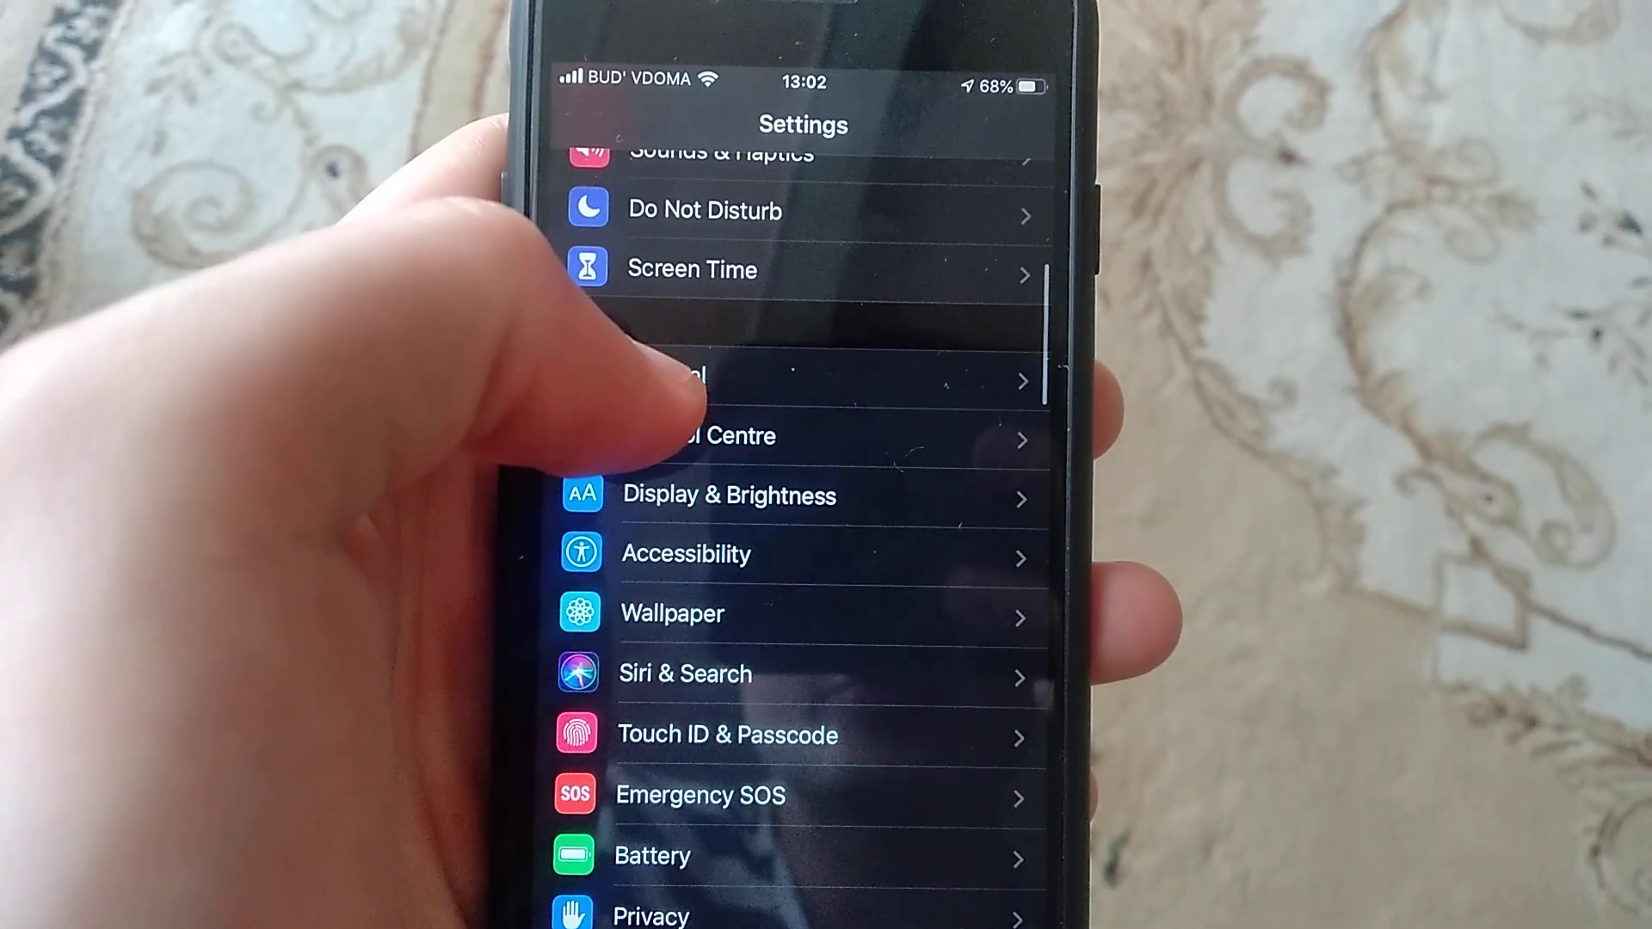
# Within Screen Time, reach Content & Privacy Restrictions with its toggle on and items set to Allow
pyautogui.click(692, 268)
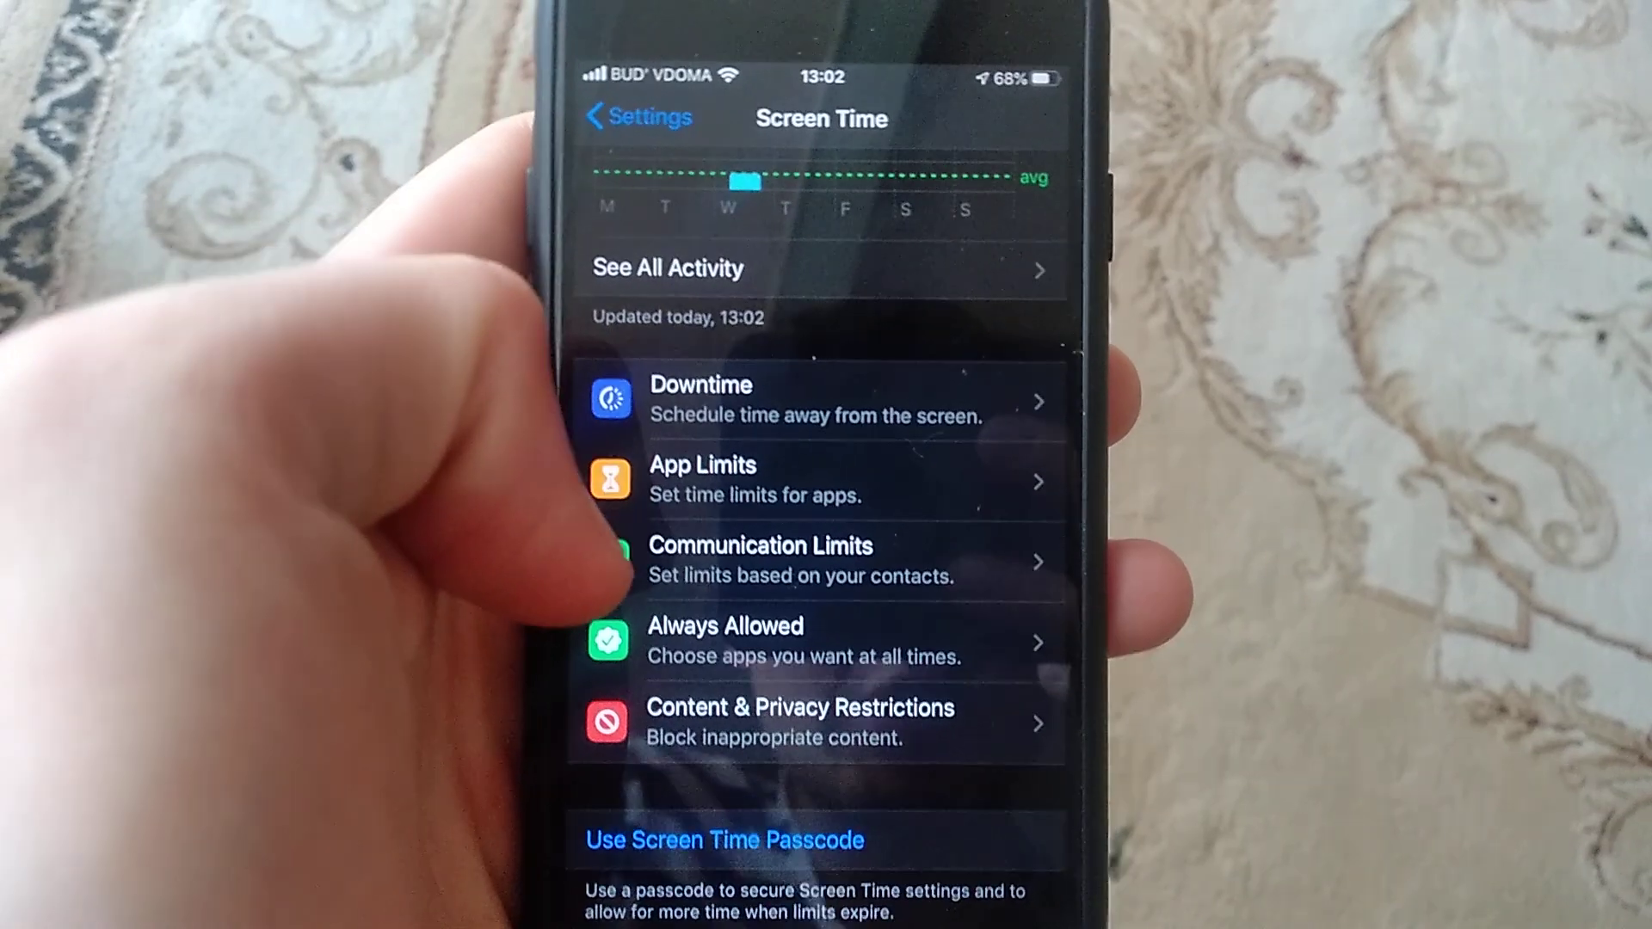
pyautogui.scroll(-3)
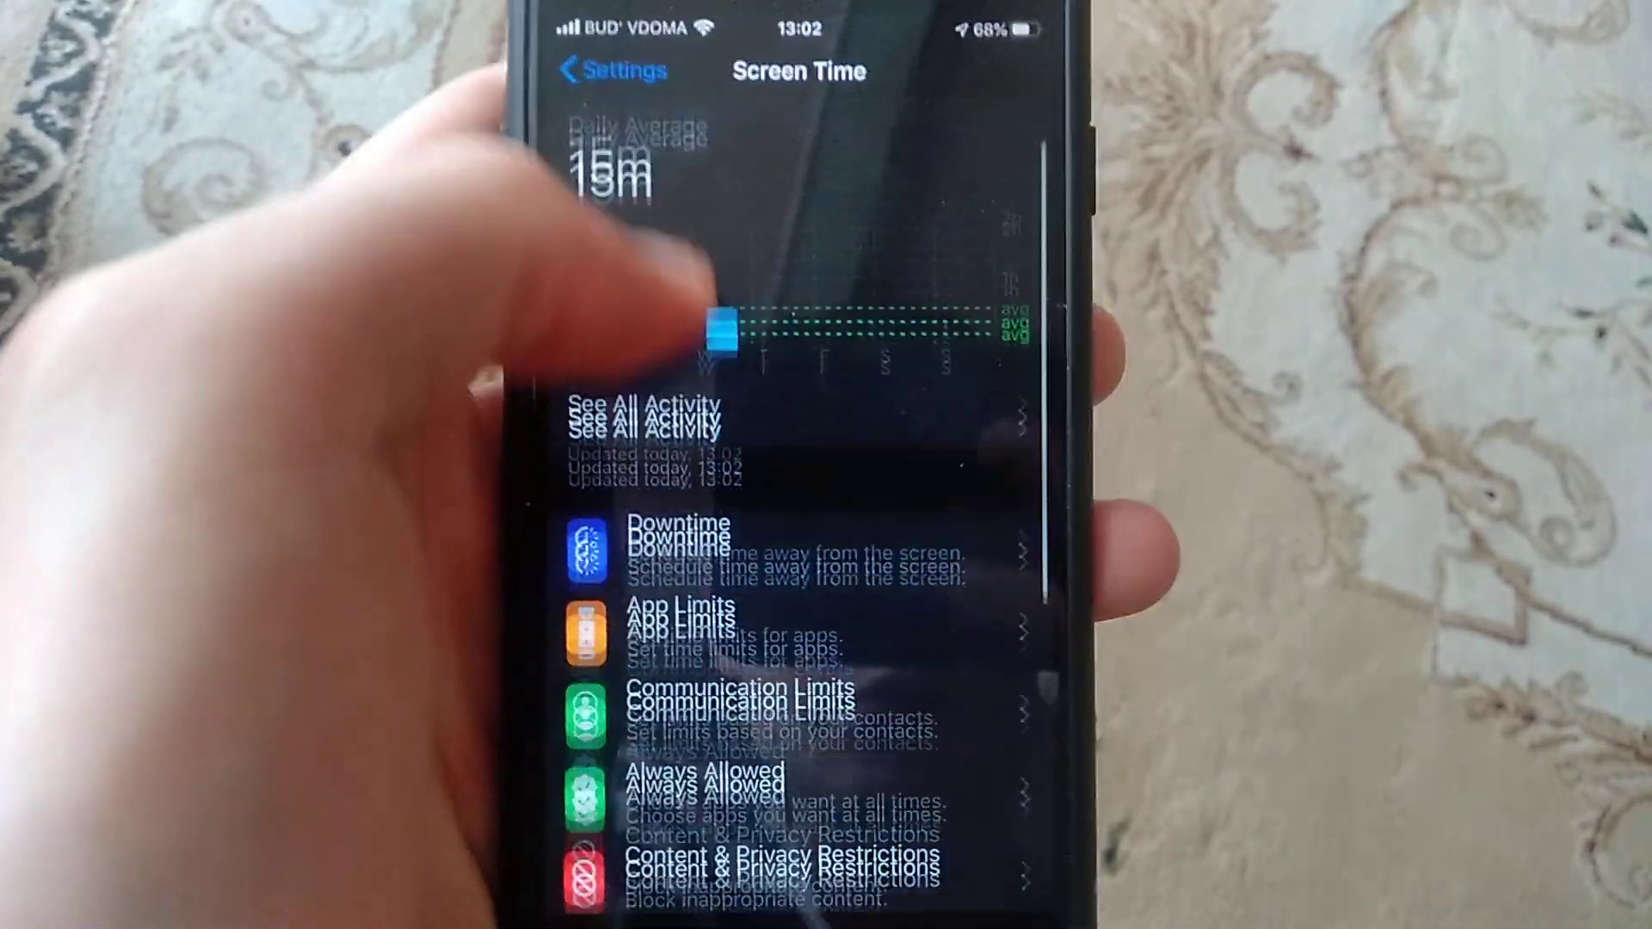
pyautogui.click(774, 864)
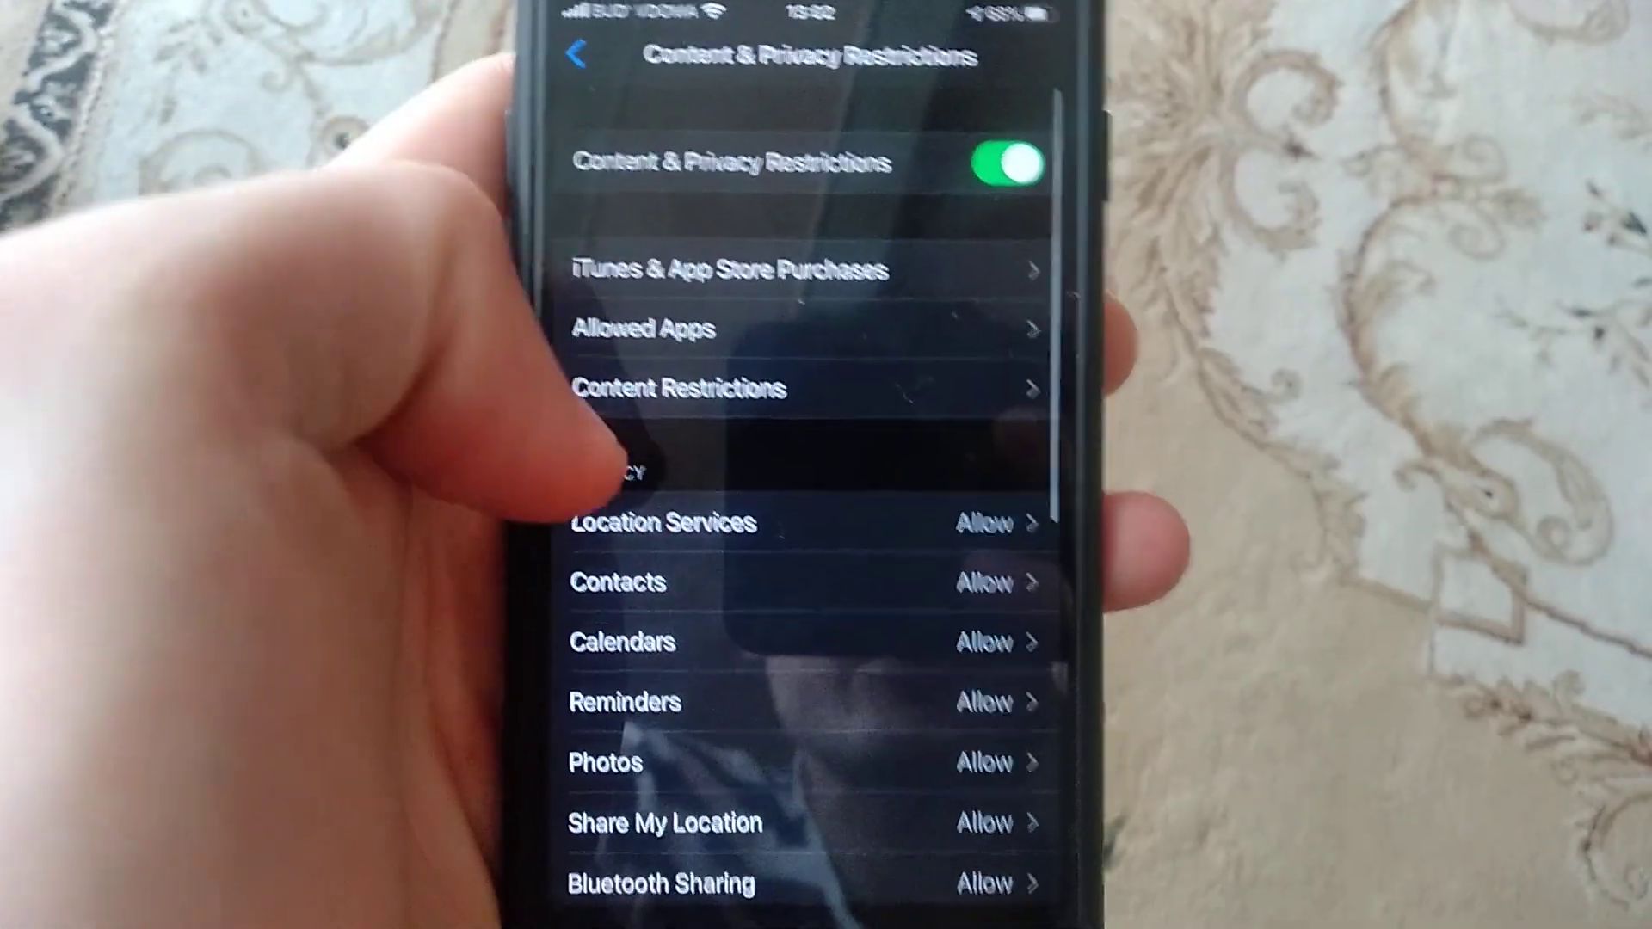